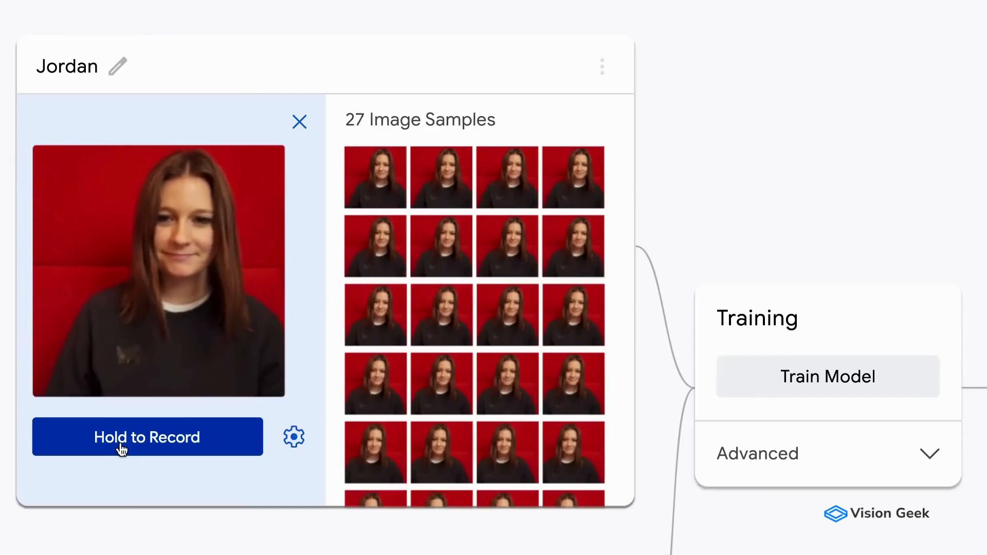
# Leave the demo project and go to teachablemachine.withgoogle.com.
pyautogui.scroll(-3)
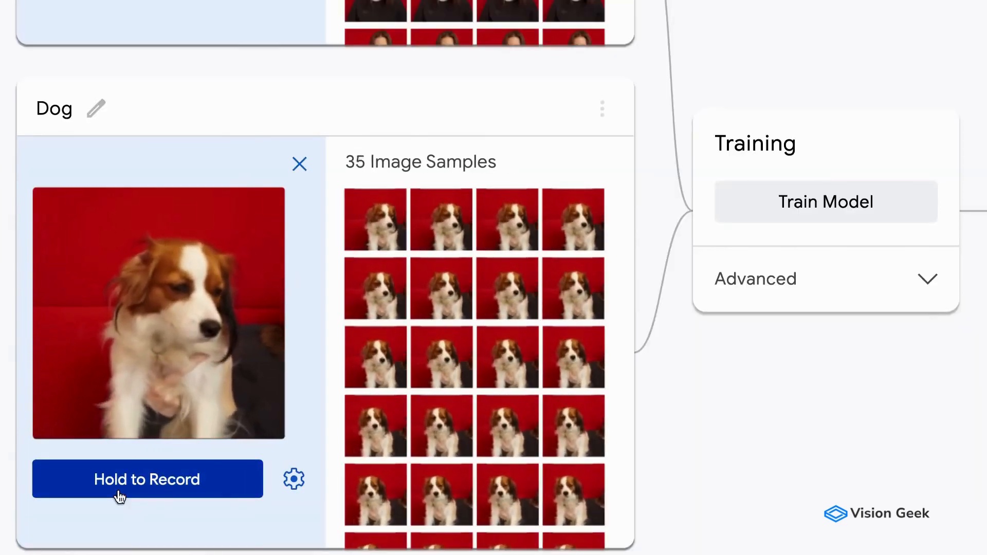
pyautogui.click(824, 201)
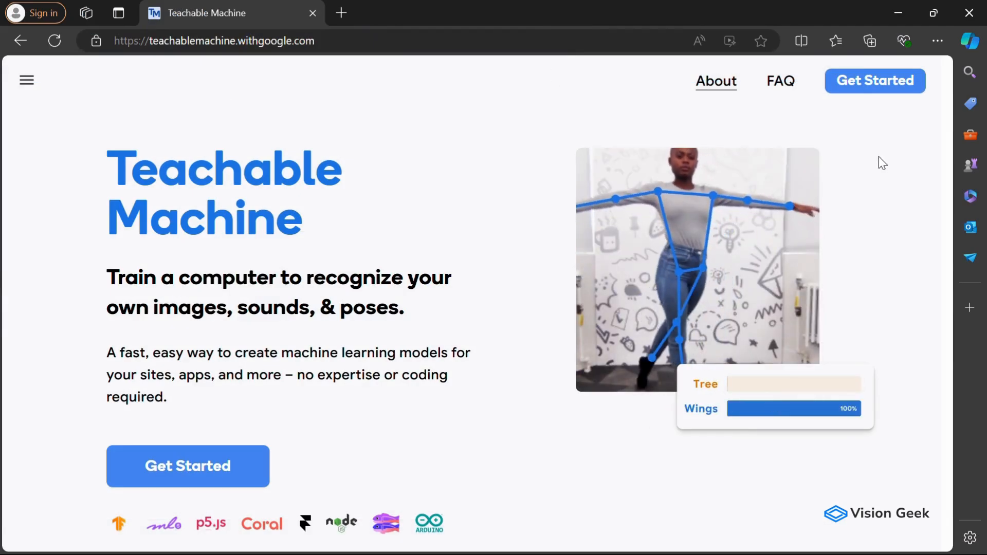
# Start a new project via Get Started and reach the Image Project card.
pyautogui.click(874, 80)
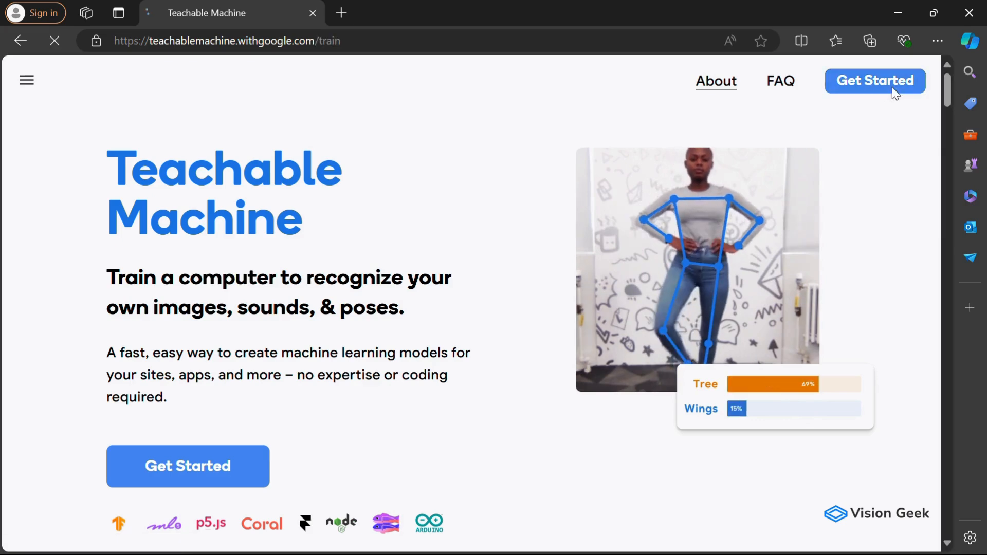
pyautogui.click(874, 81)
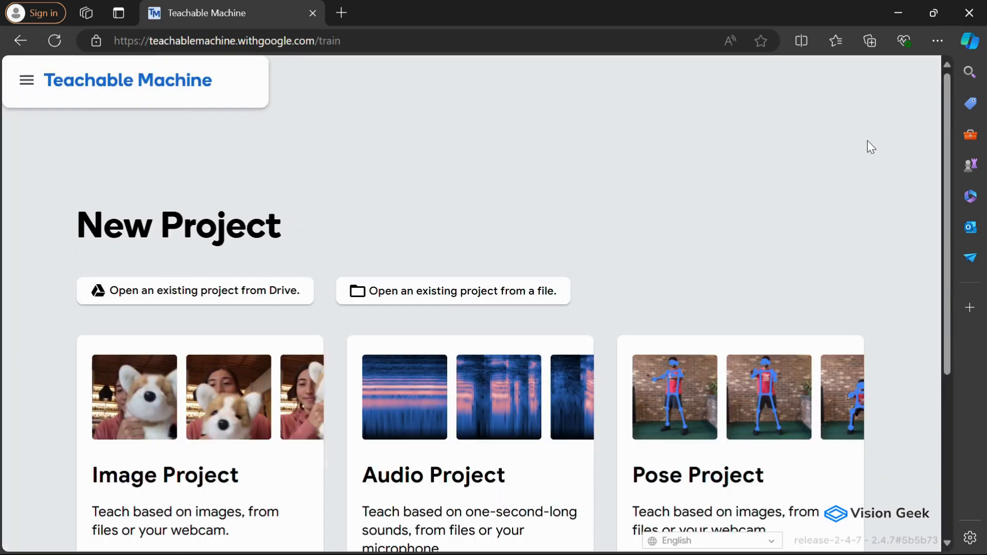
pyautogui.moveTo(691, 267)
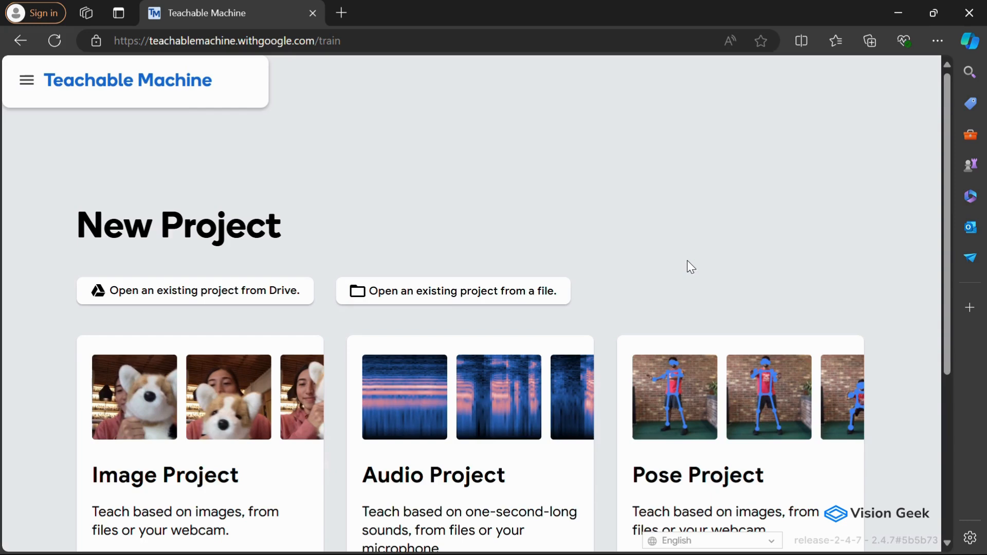
pyautogui.scroll(-3)
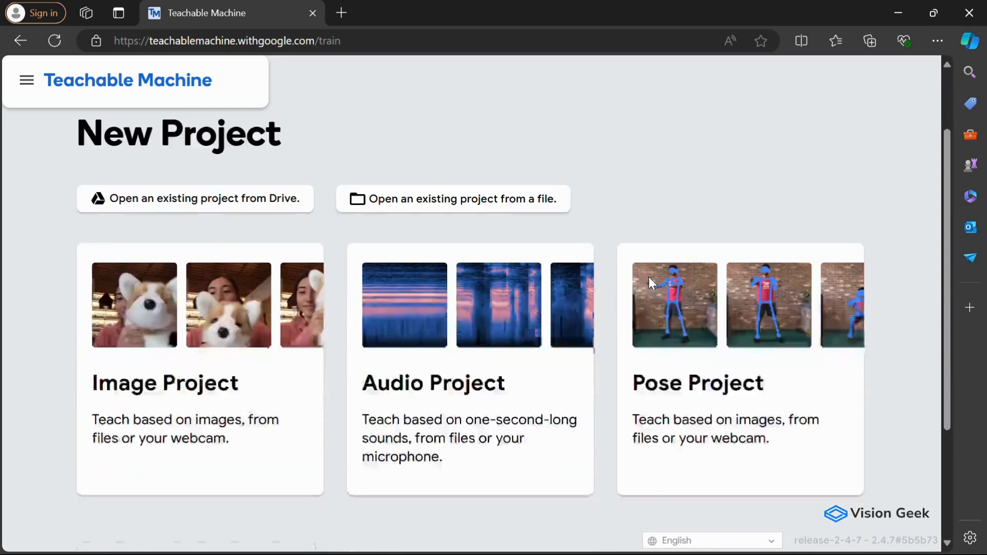
pyautogui.scroll(-3)
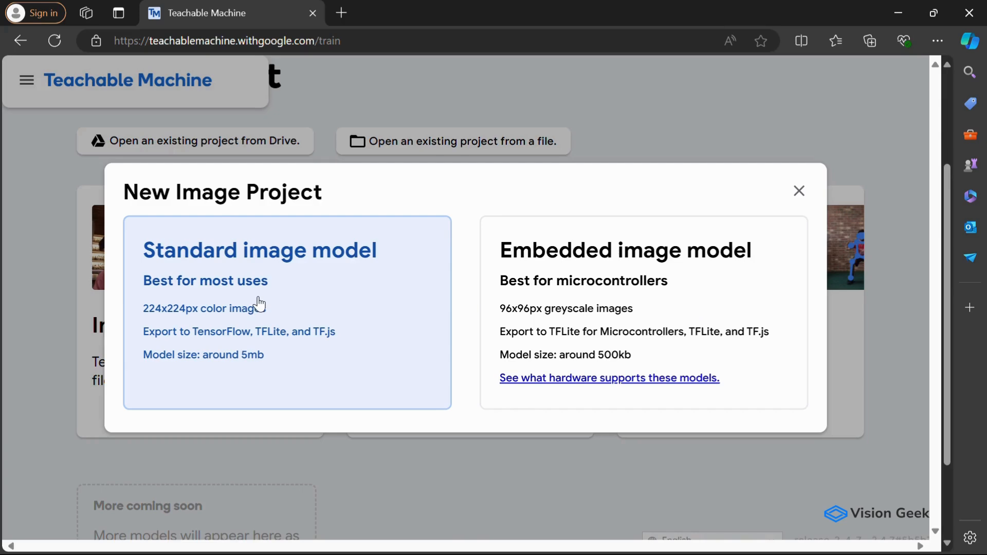
# Choose the standard image model and rename Class 1 to 'Toy'.
pyautogui.click(259, 249)
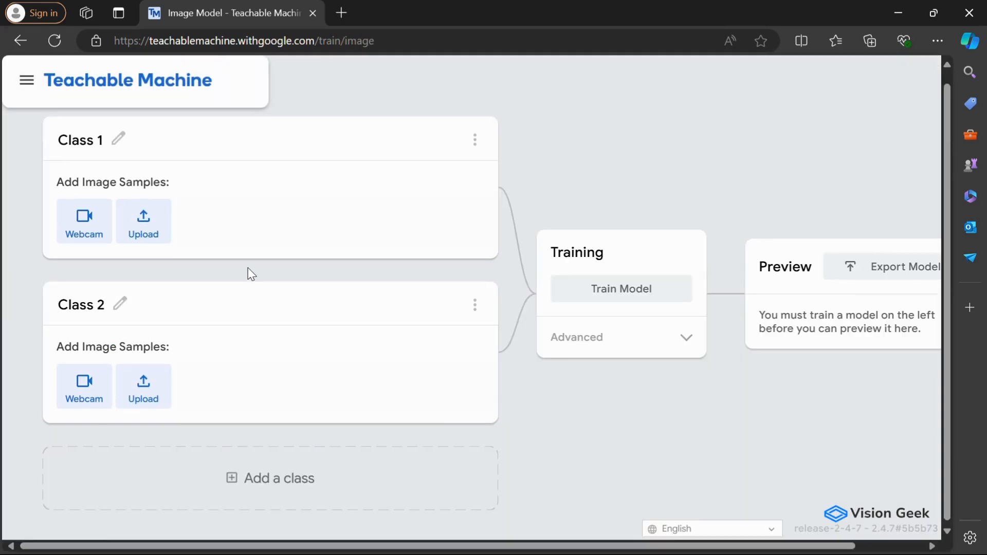
pyautogui.click(118, 140)
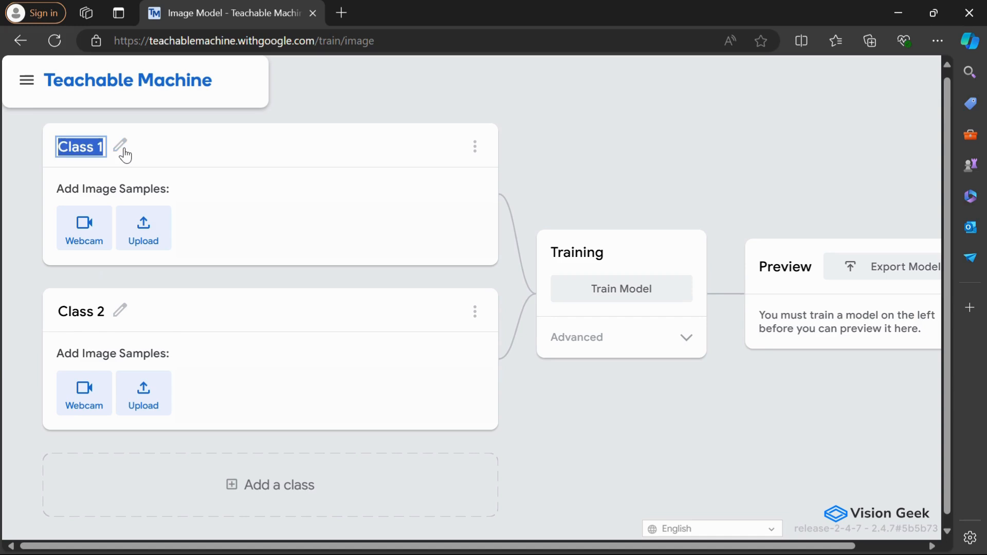
pyautogui.write('Toy')
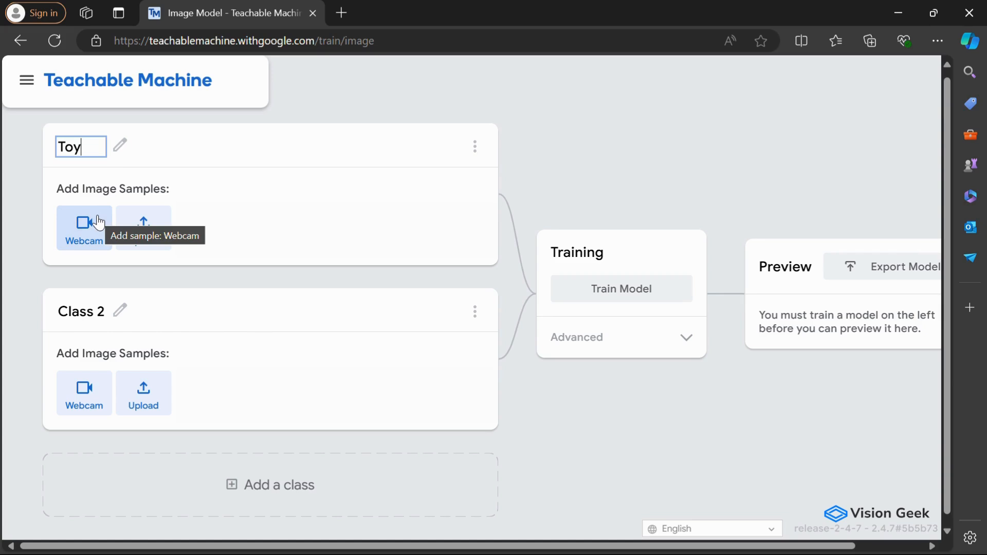
# Record 356 webcam samples of the toy for the Toy class.
pyautogui.click(84, 227)
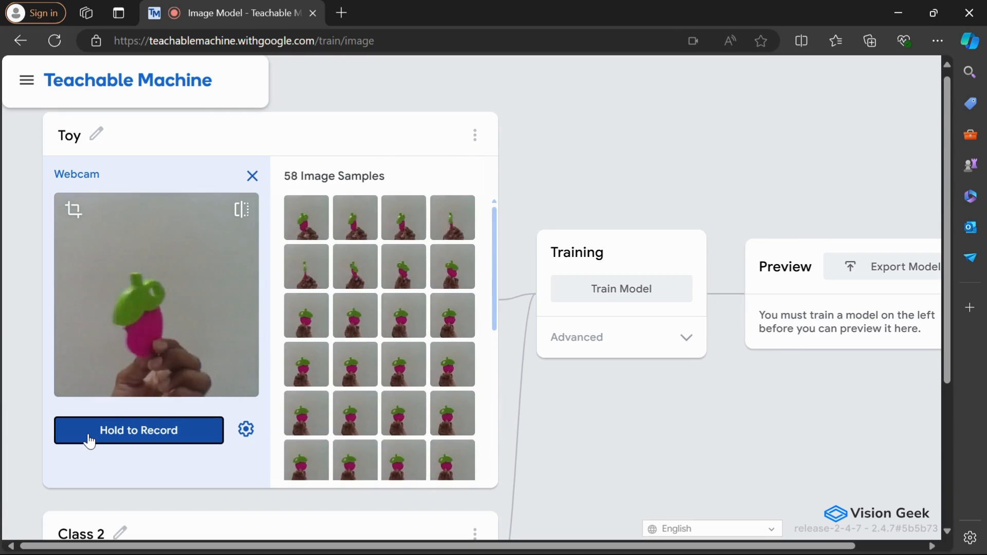
pyautogui.click(138, 430)
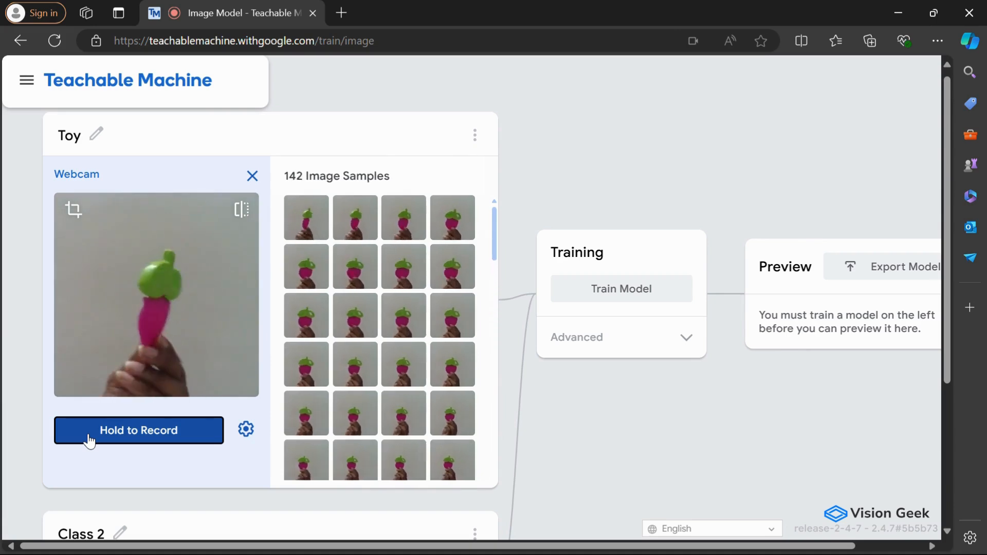
pyautogui.click(138, 430)
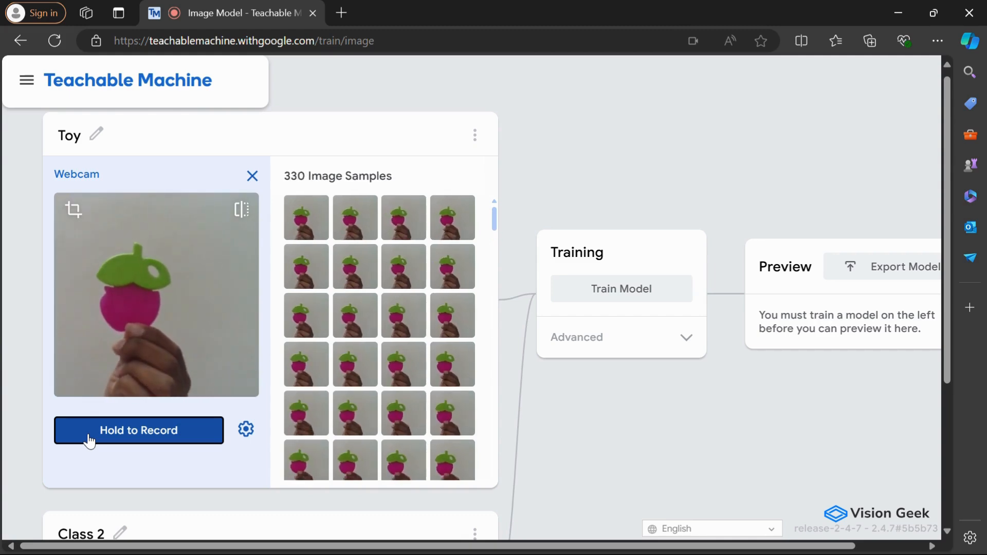
pyautogui.click(137, 430)
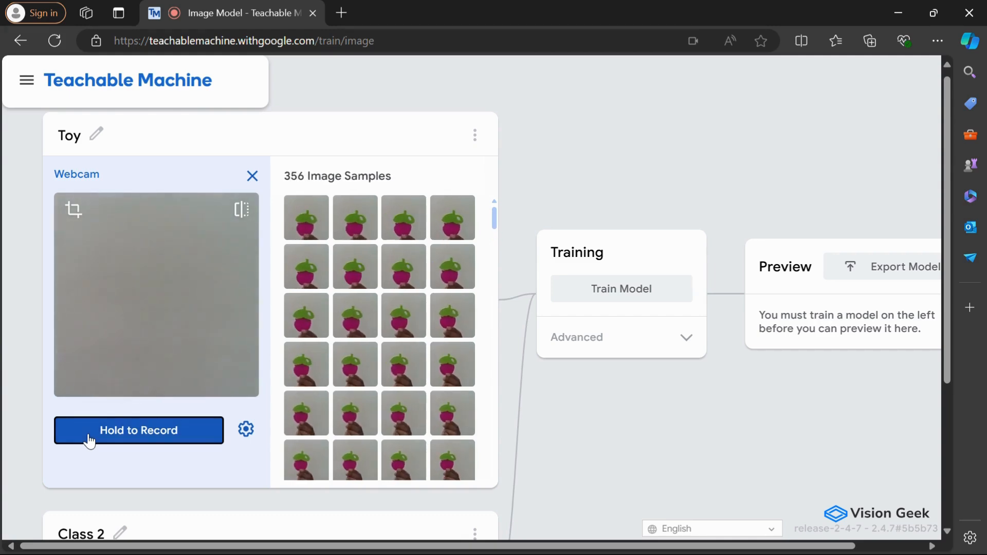
# Rename the second class to 'Book'.
pyautogui.scroll(-3)
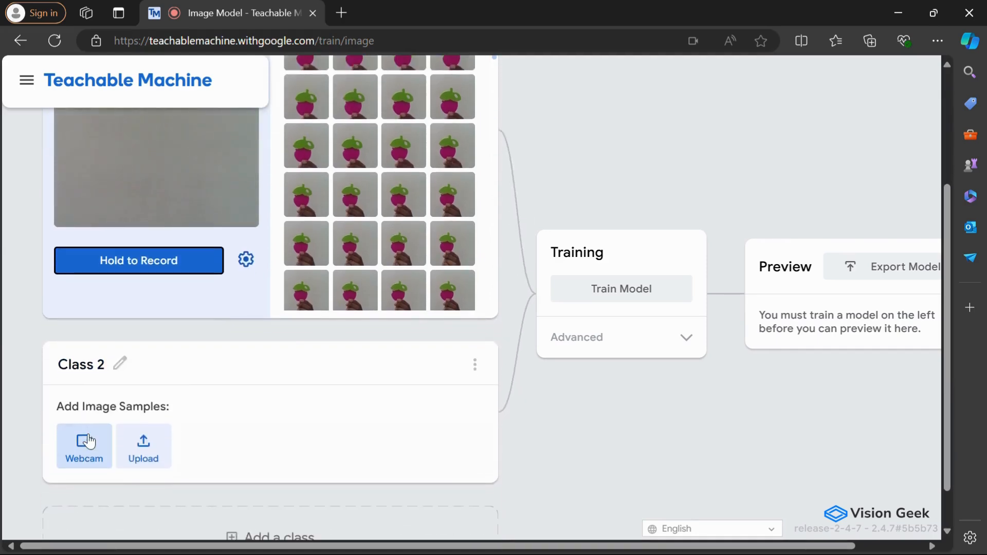
pyautogui.click(118, 364)
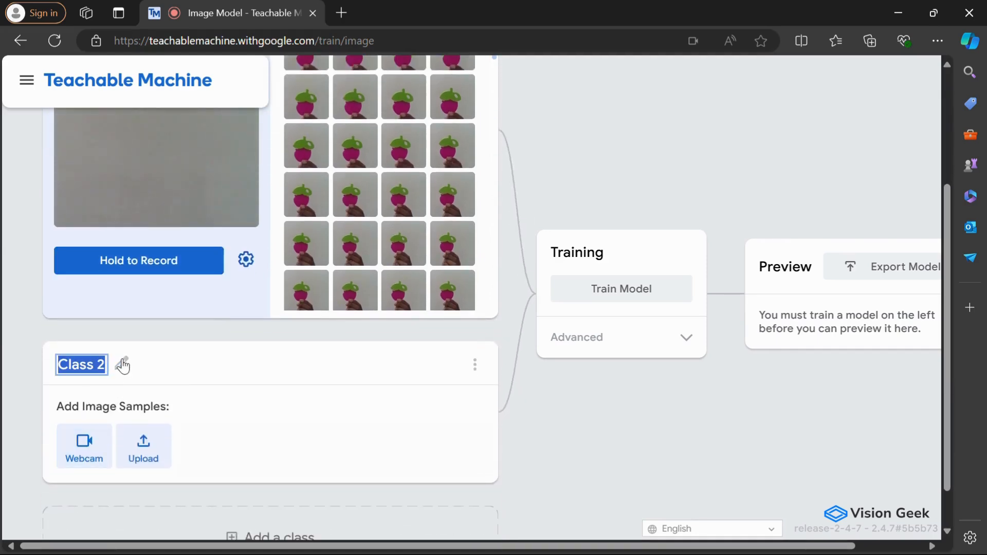
pyautogui.write('Book')
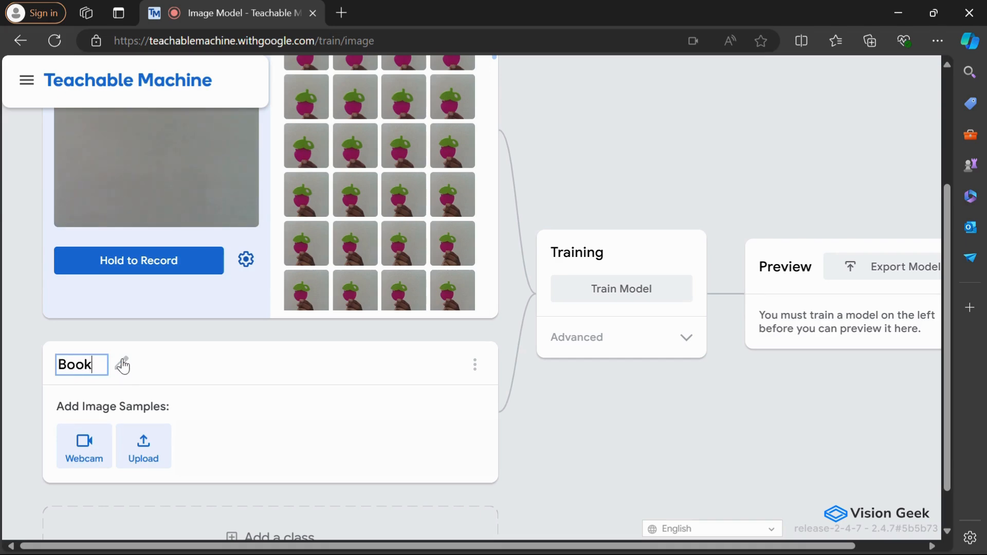
pyautogui.moveTo(83, 445)
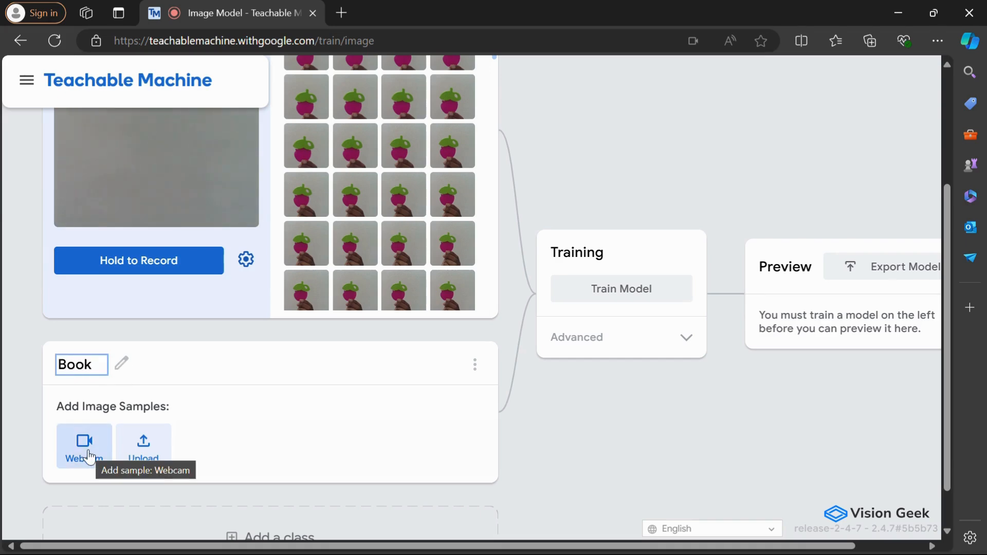
# Record 340 webcam samples of the book for the Book class.
pyautogui.click(83, 447)
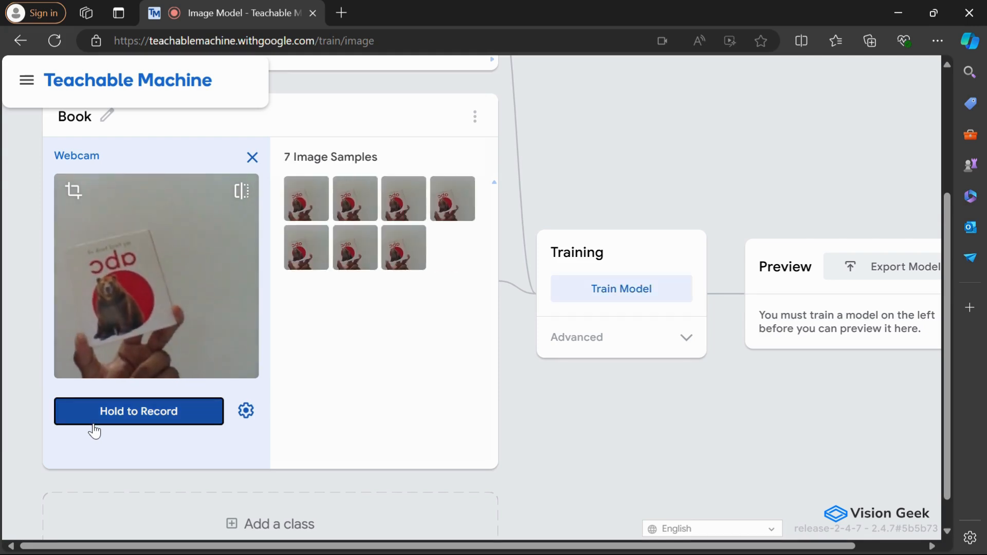
pyautogui.click(139, 411)
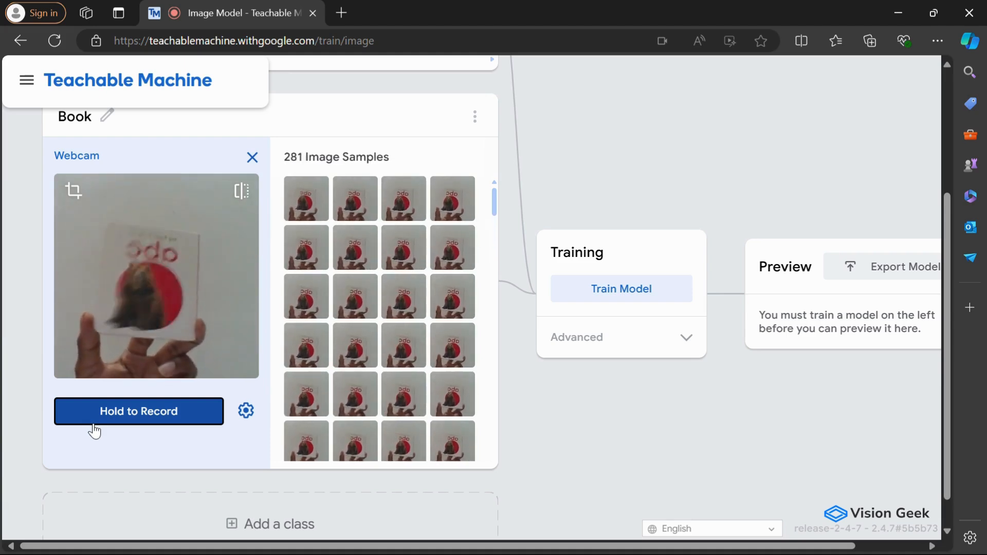
pyautogui.click(139, 411)
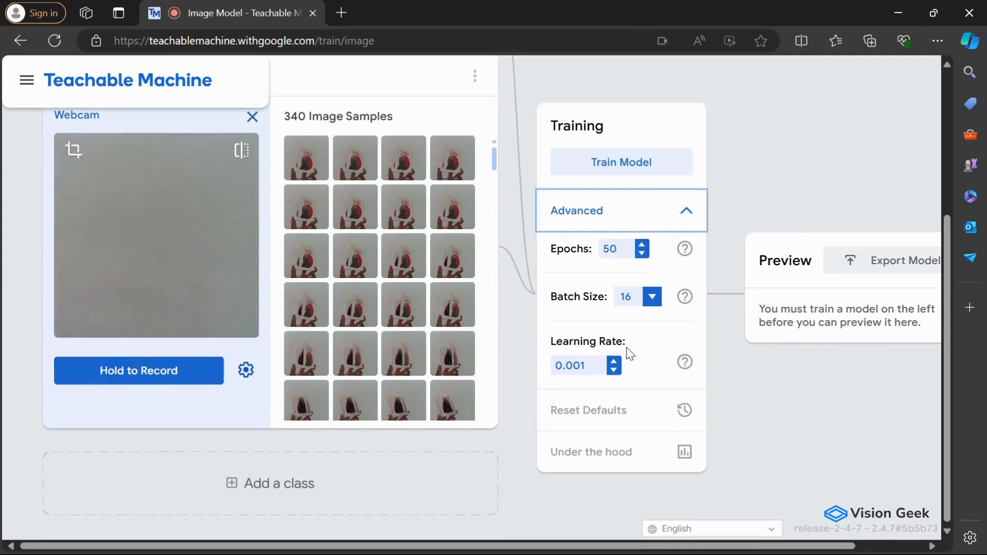
# Train the model on the Toy and Book samples, accepting the 'Don't switch tabs!' notice.
pyautogui.scroll(-3)
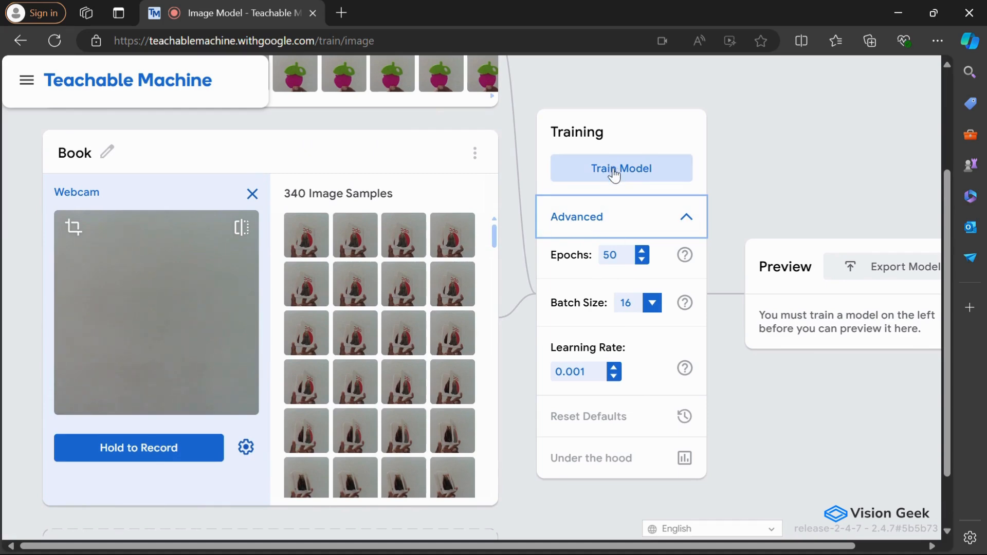
pyautogui.click(621, 167)
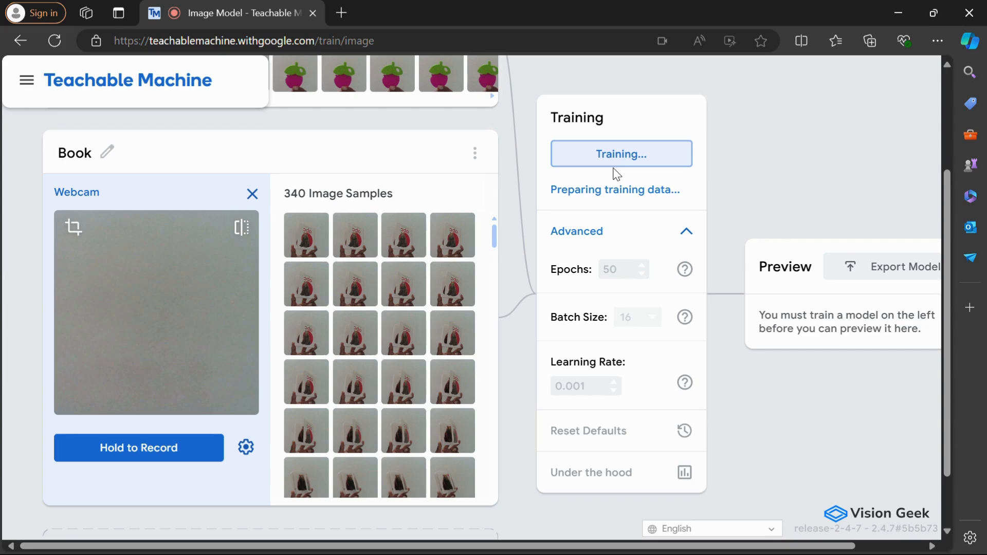
pyautogui.click(621, 153)
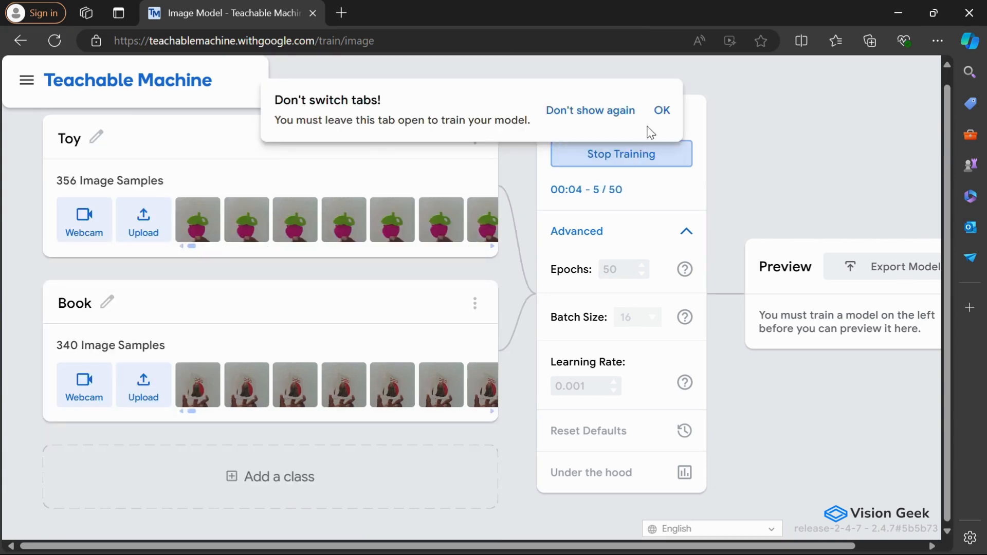
pyautogui.click(661, 110)
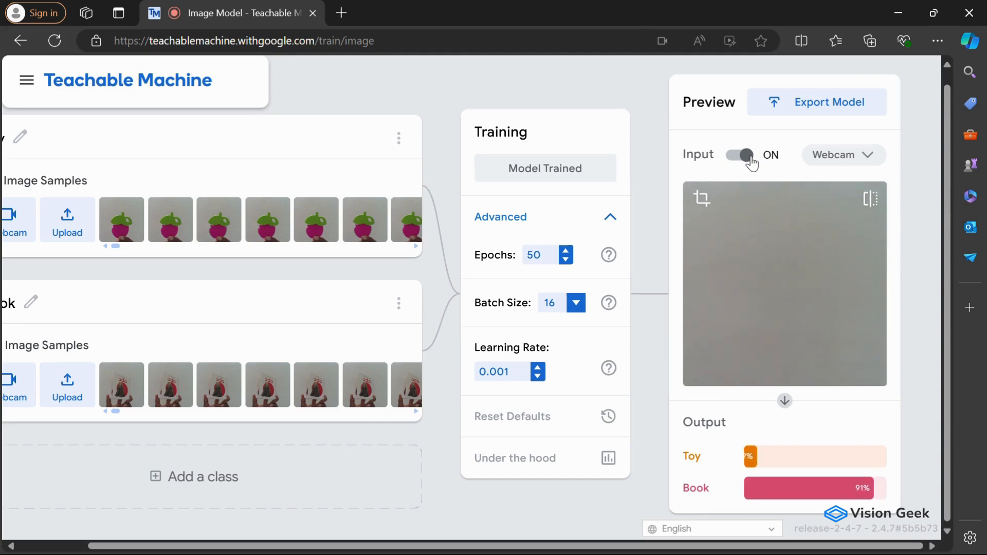
# Switch the live webcam preview input off after the book is recognized at 91%.
pyautogui.click(740, 155)
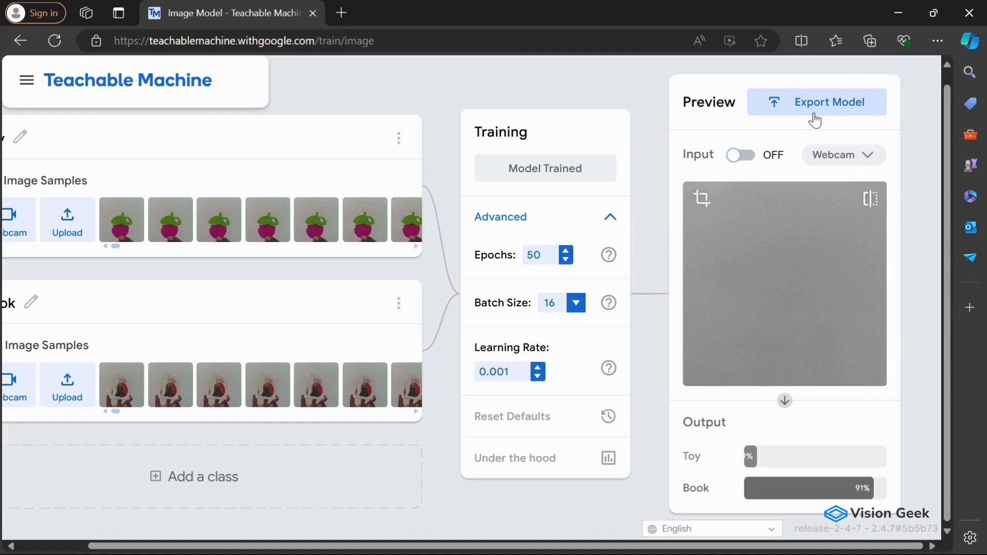
# Export the trained model as a TensorFlow.js download with 'Download my model'.
pyautogui.click(829, 102)
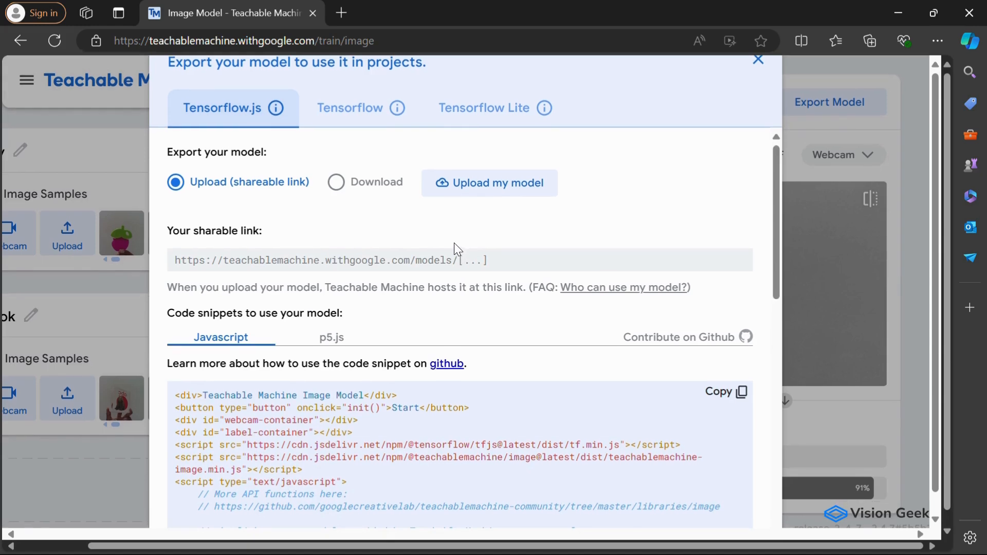
pyautogui.moveTo(323, 191)
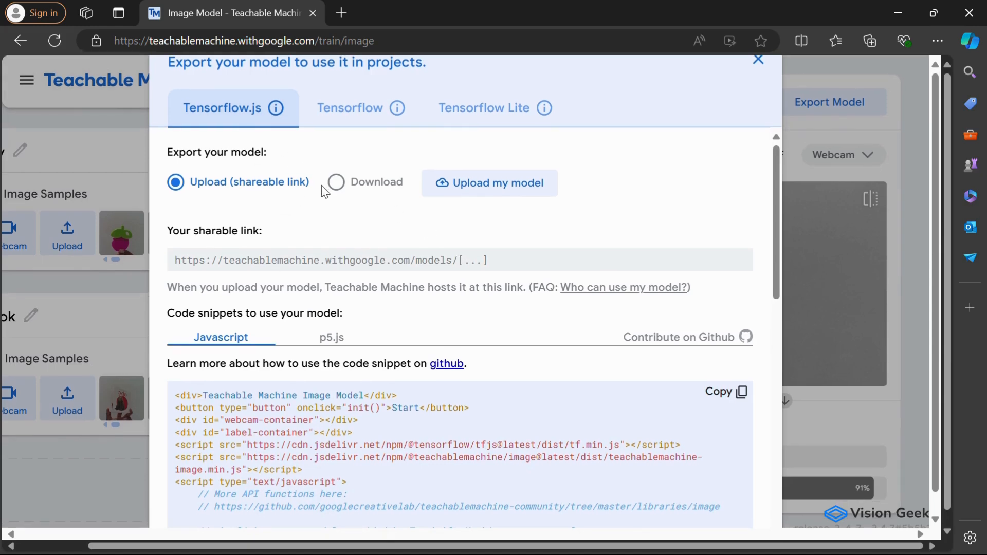
pyautogui.click(336, 181)
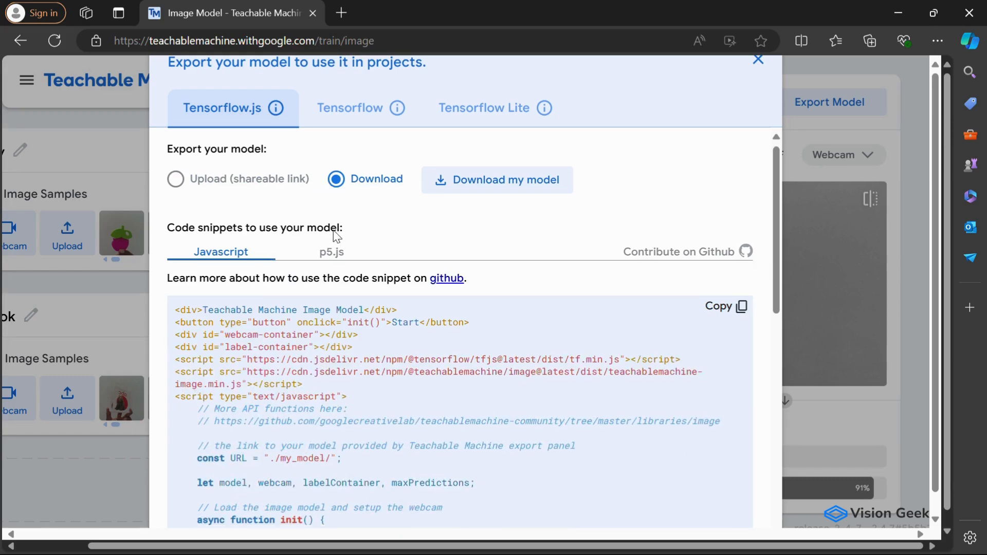
pyautogui.scroll(-3)
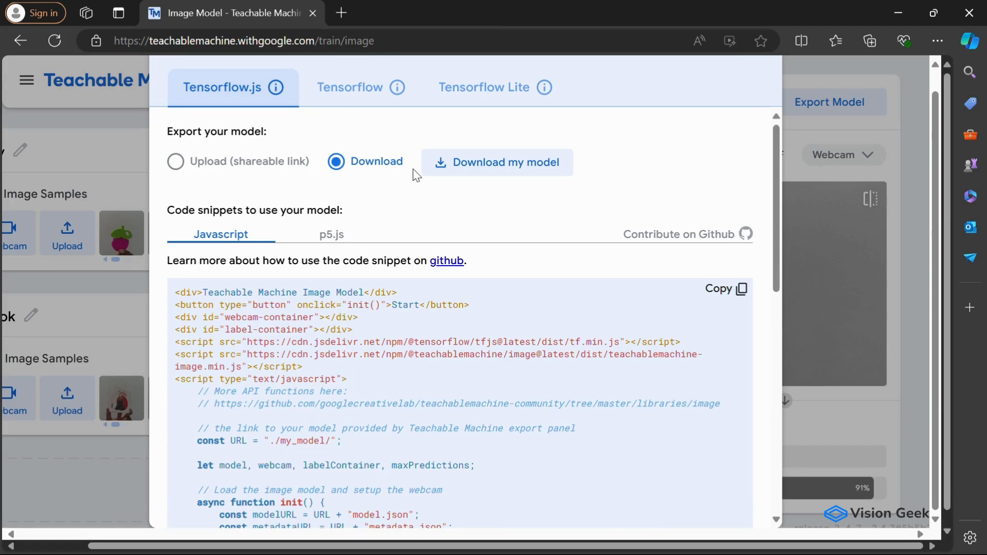
pyautogui.click(330, 235)
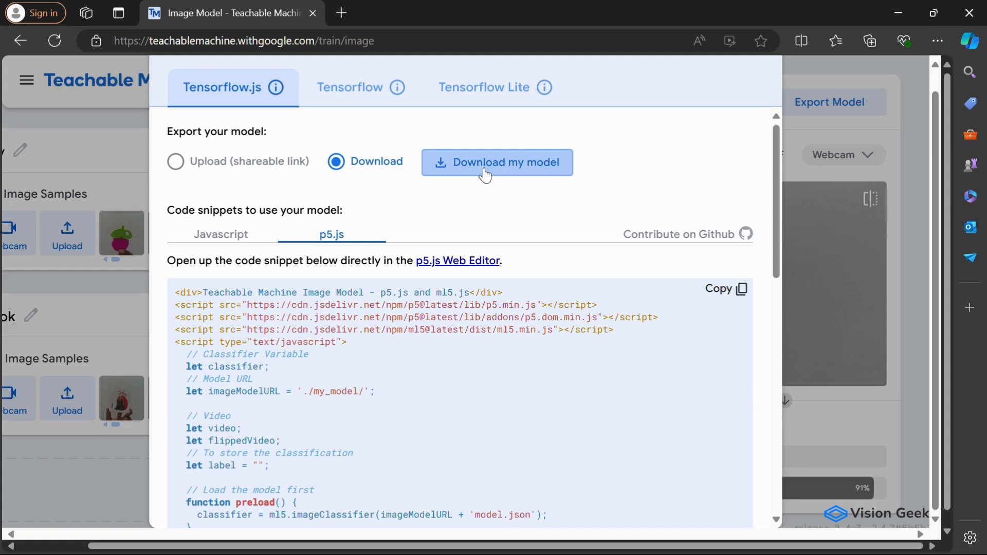
pyautogui.click(497, 162)
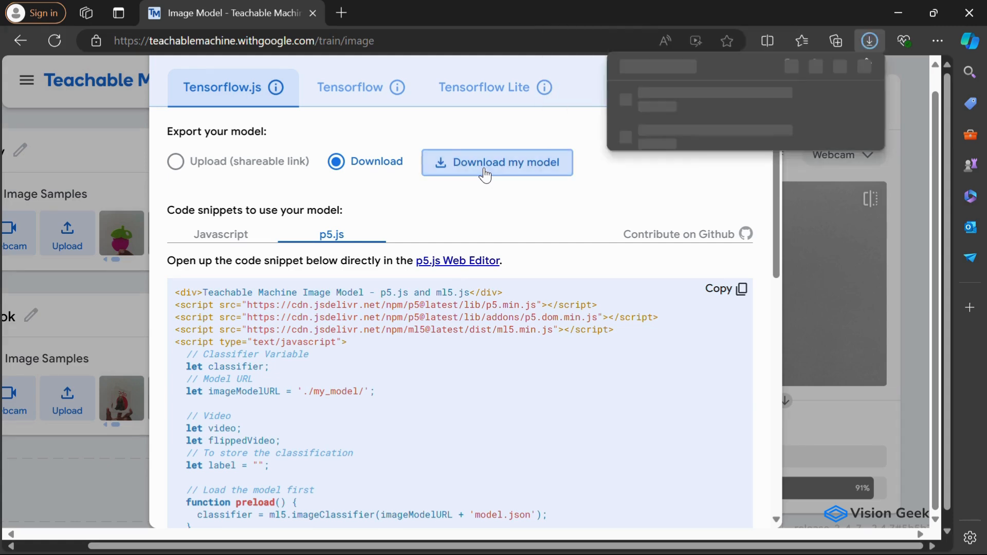
# Show tm-my-image-model.zip in the Downloads folder from Edge's download list.
pyautogui.click(496, 163)
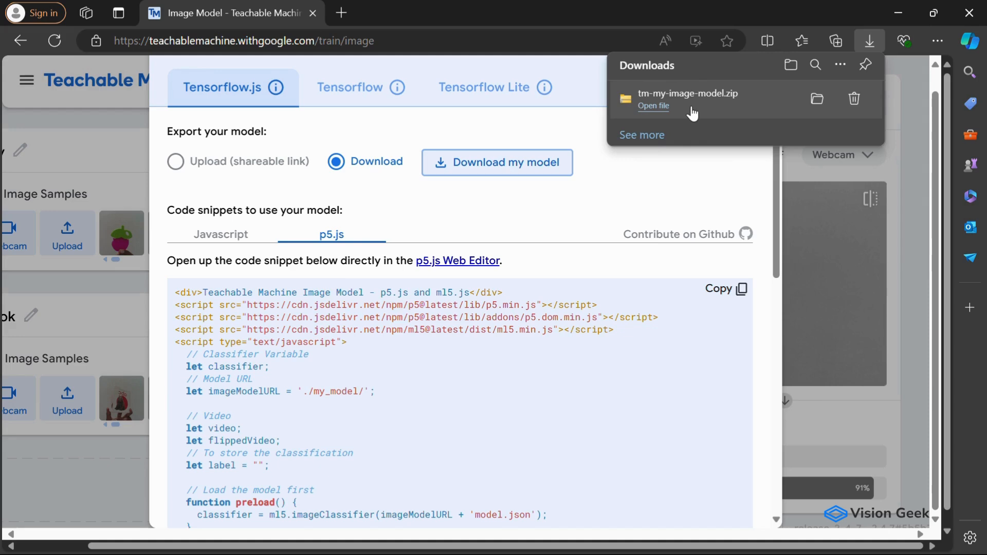
pyautogui.moveTo(816, 99)
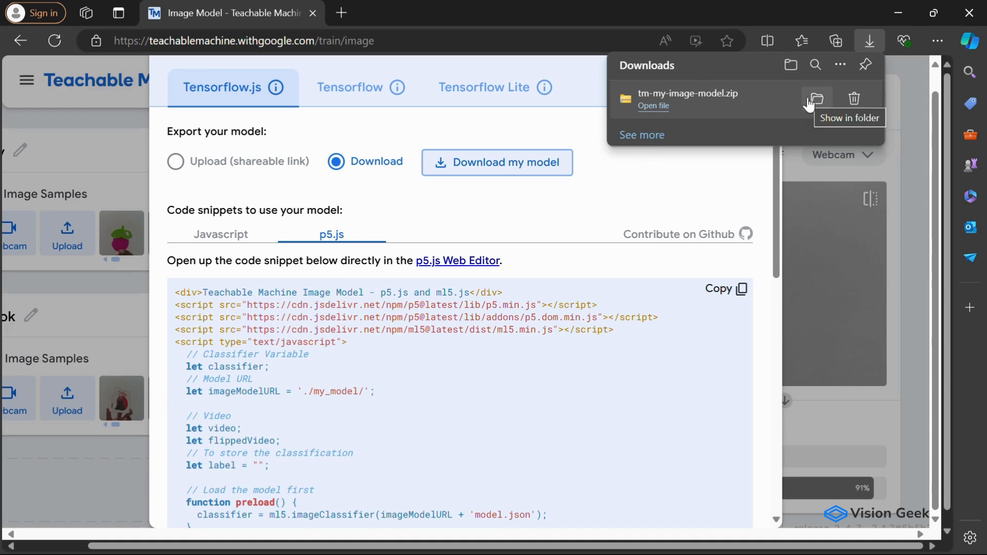
pyautogui.click(816, 98)
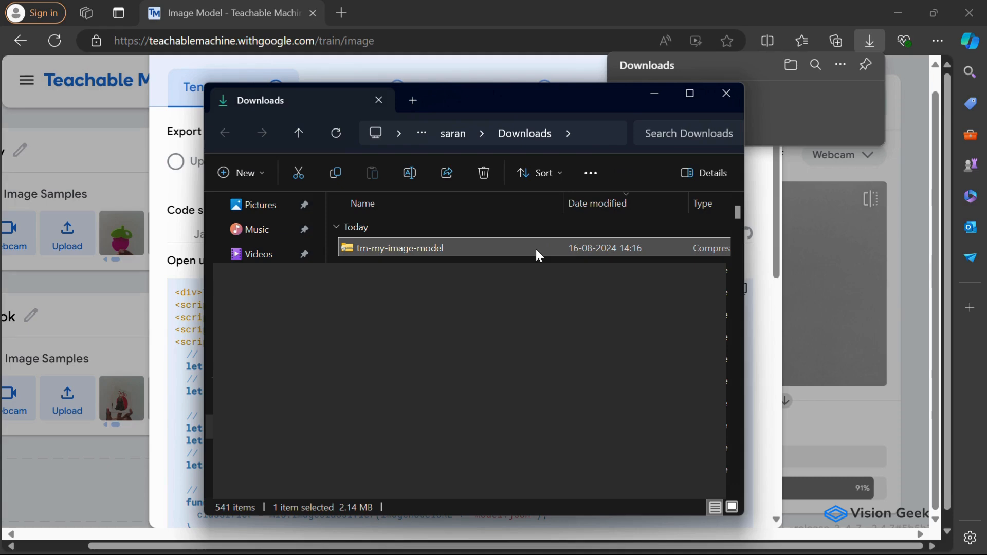